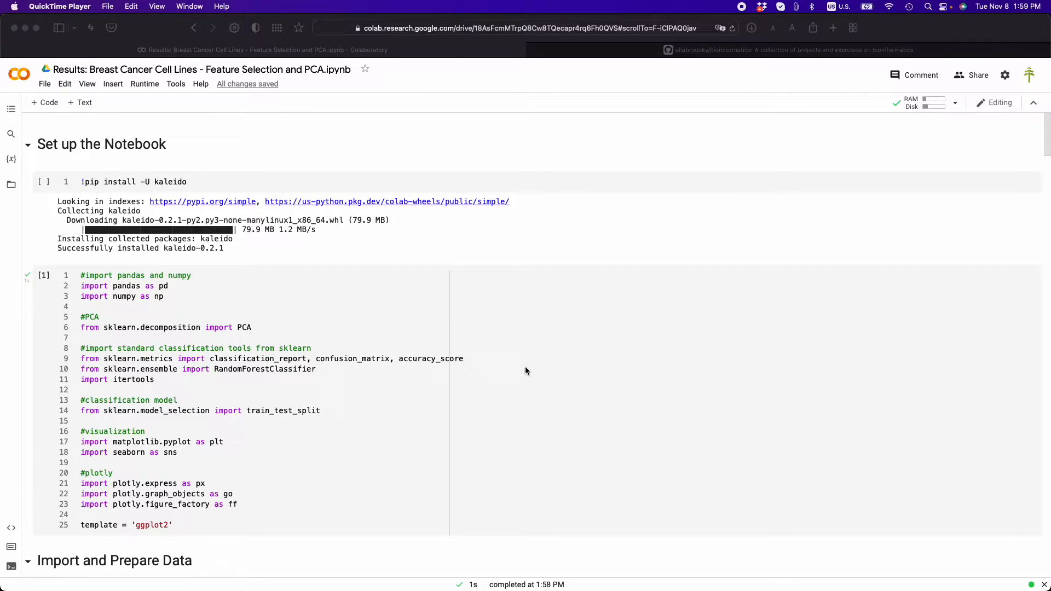
mouse_move(684, 62)
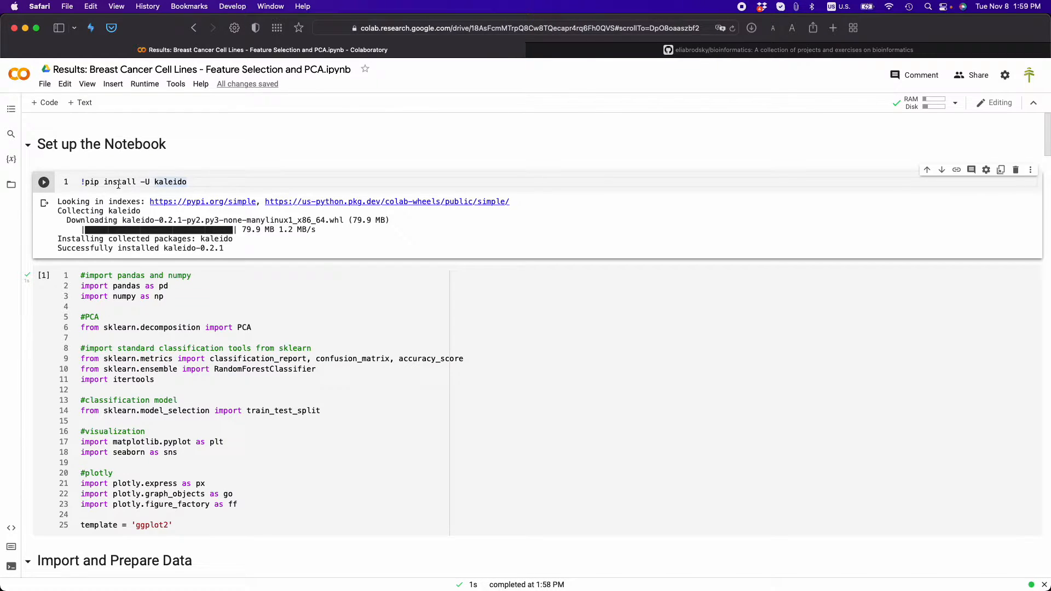
Step: Rerun the kaleido install cell, restart the runtime and start the imports cell again
left_click(43, 182)
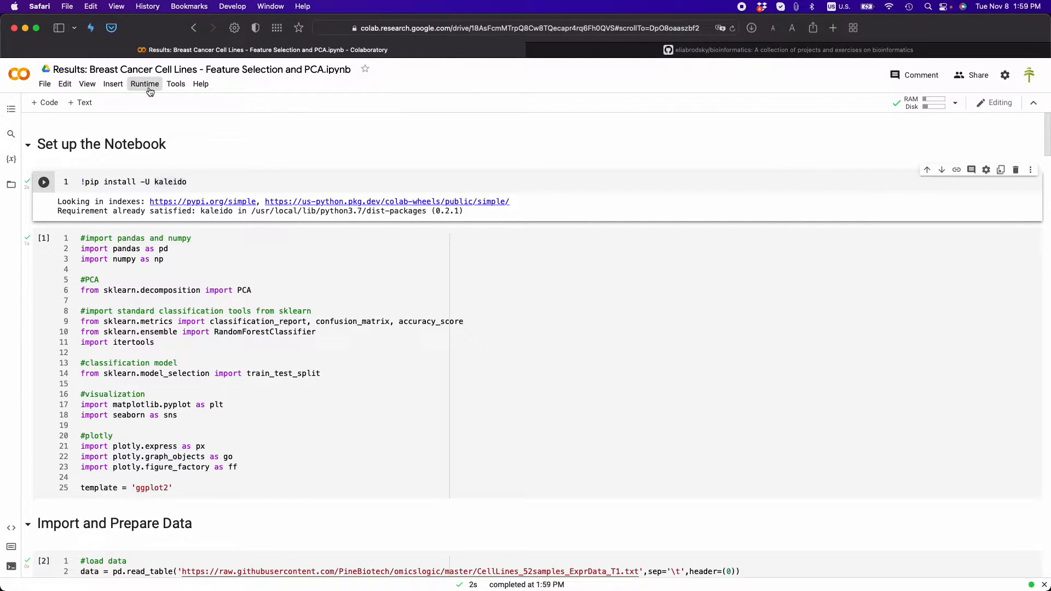
left_click(144, 84)
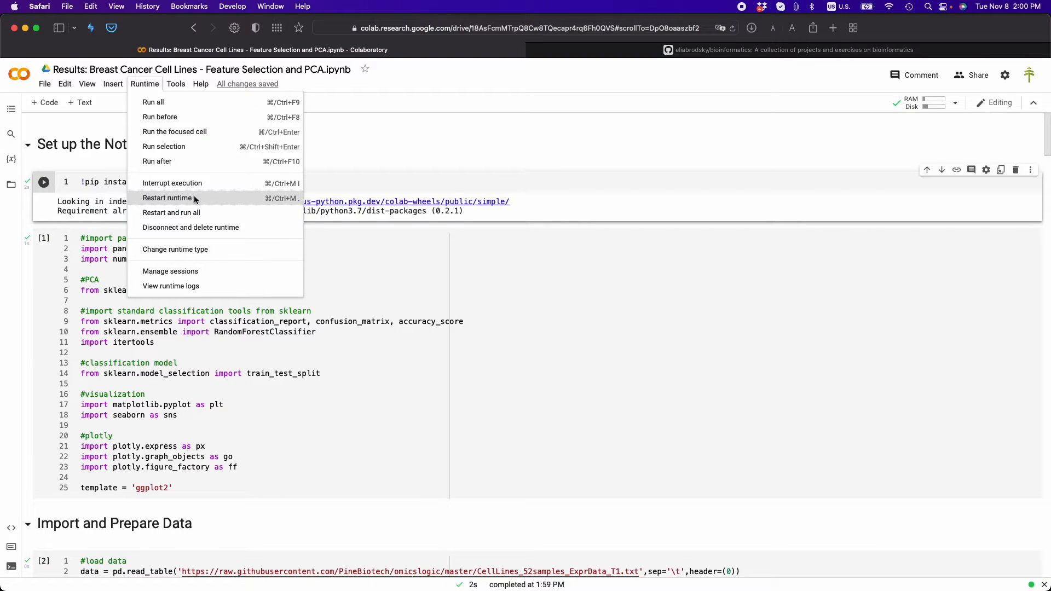
left_click(168, 199)
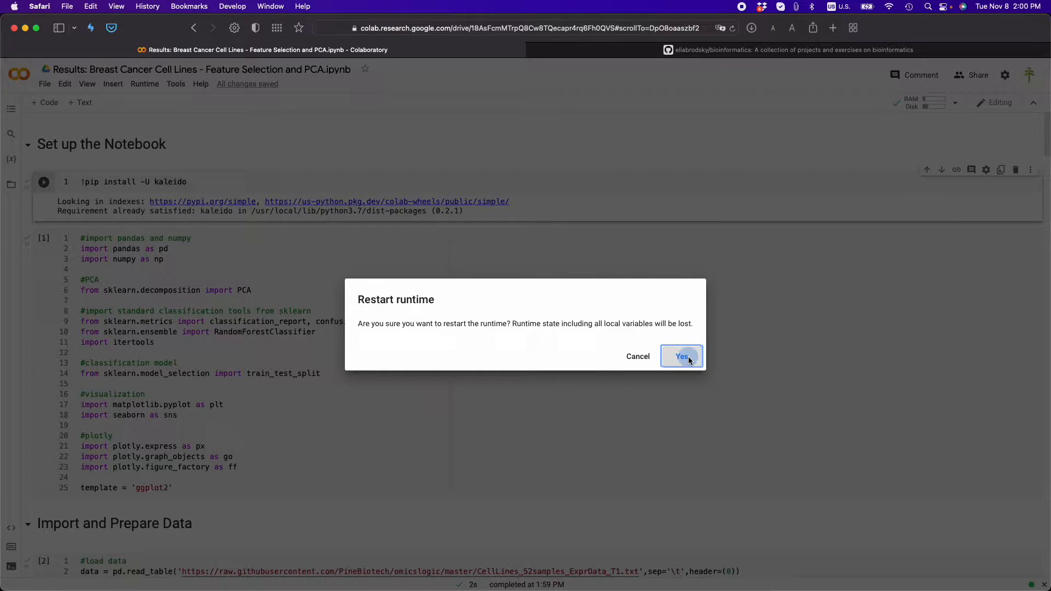
left_click(682, 356)
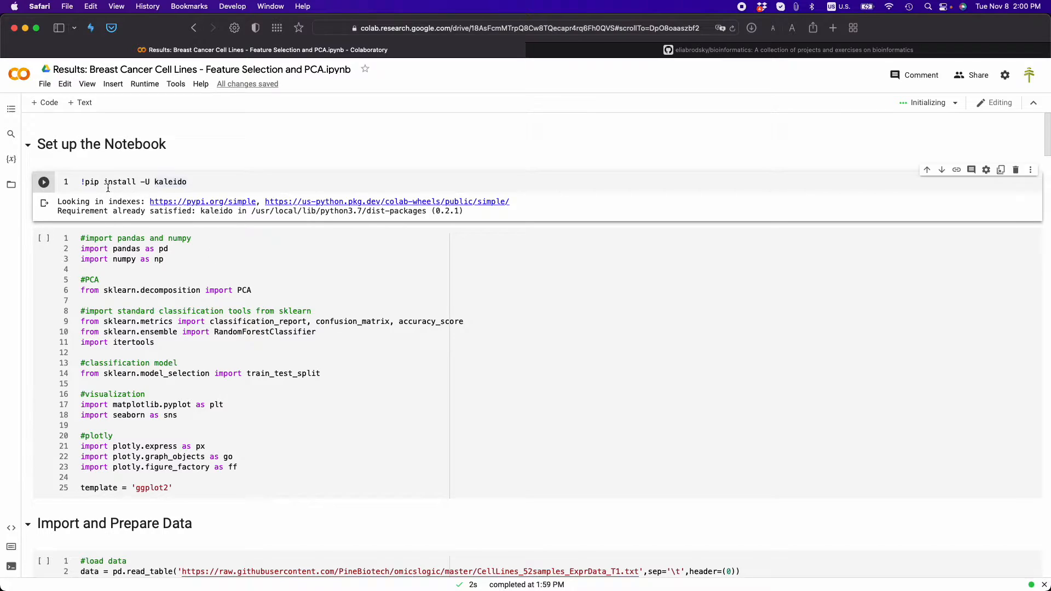
left_click(44, 238)
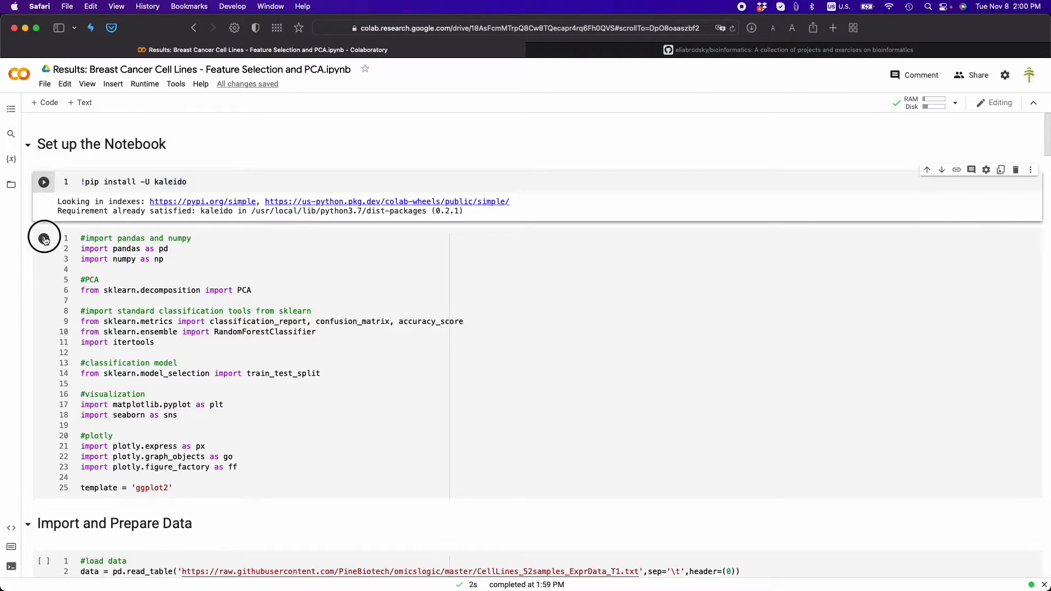
Step: Run the remaining cells down to the 3D PCA plot and its Image(img_bytes) PNG output
left_click(44, 238)
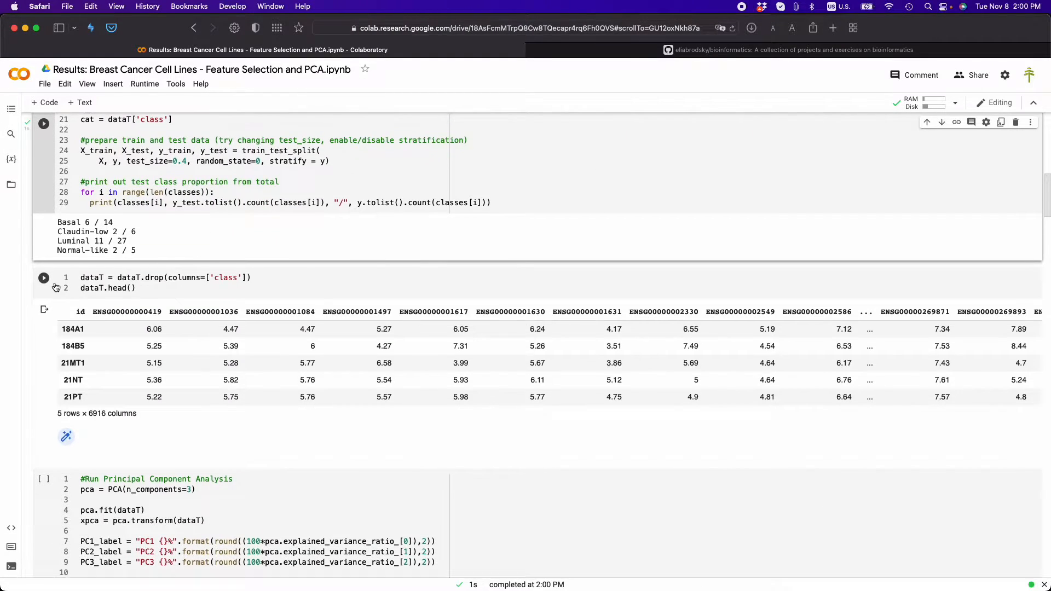
scroll("down", 3)
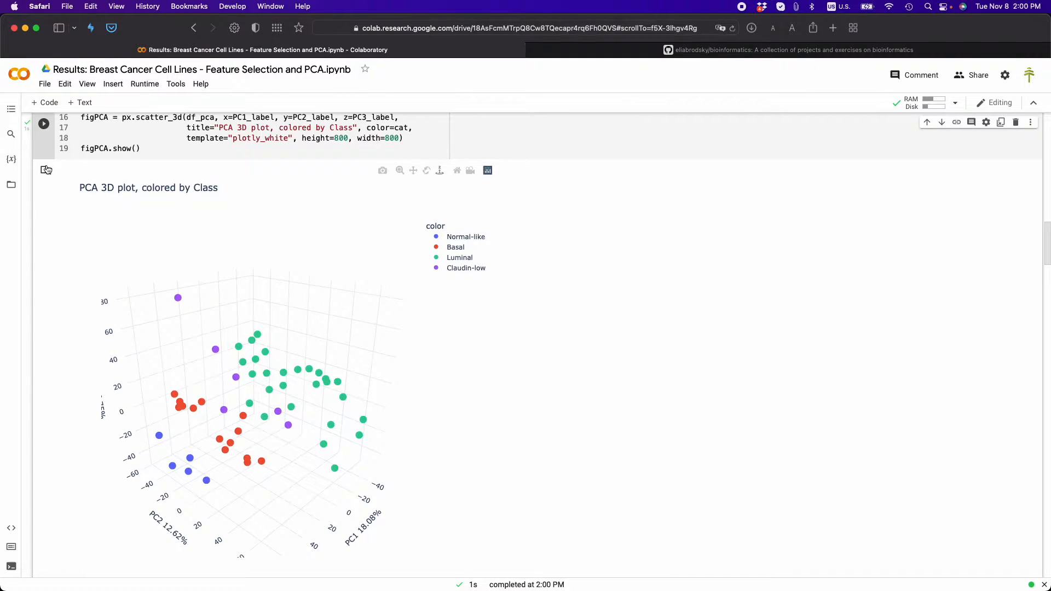
scroll("down", 3)
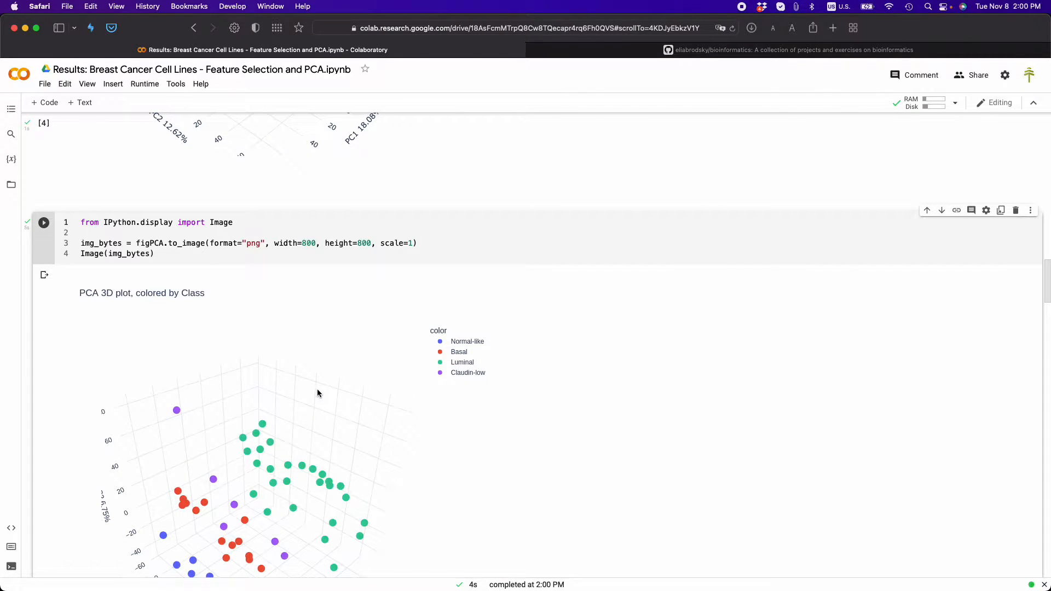
mouse_move(336, 401)
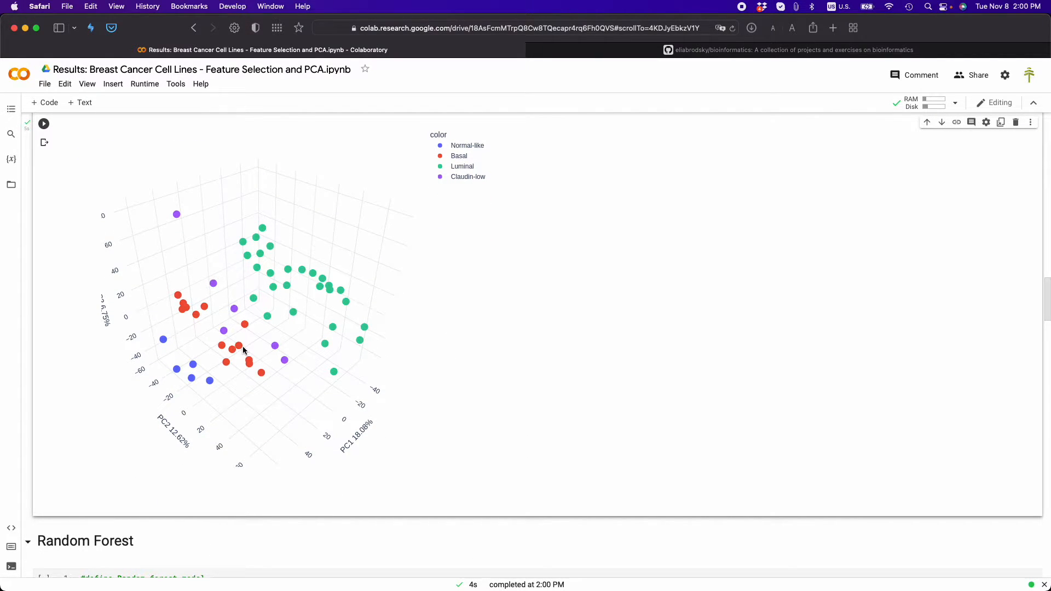
scroll("down", 3)
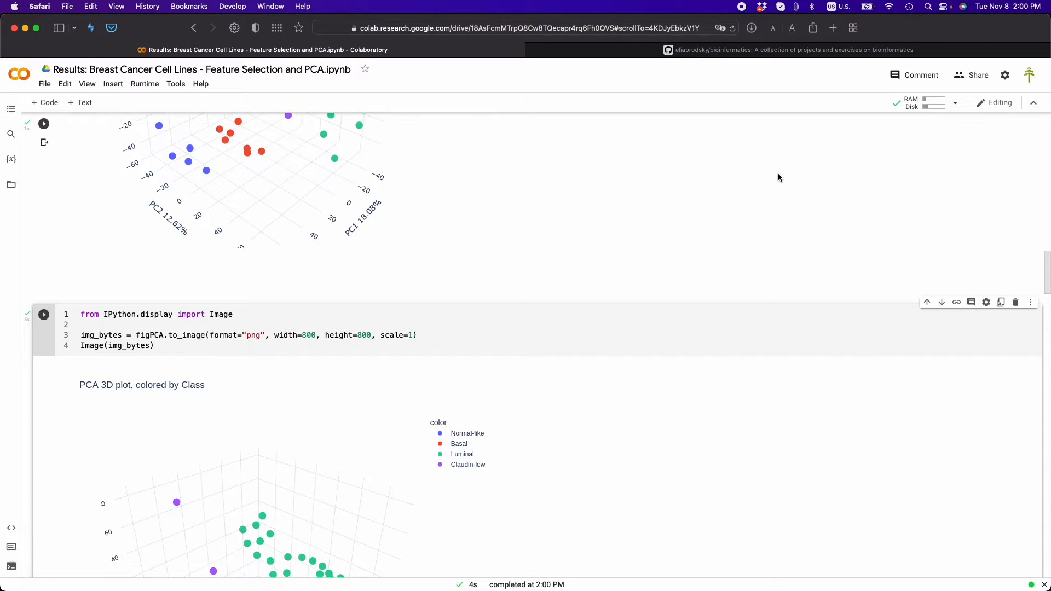
Step: Bring up File > Save a copy in GitHub, prefilled with the PineBiotech/TRKIR-API repository
left_click(44, 83)
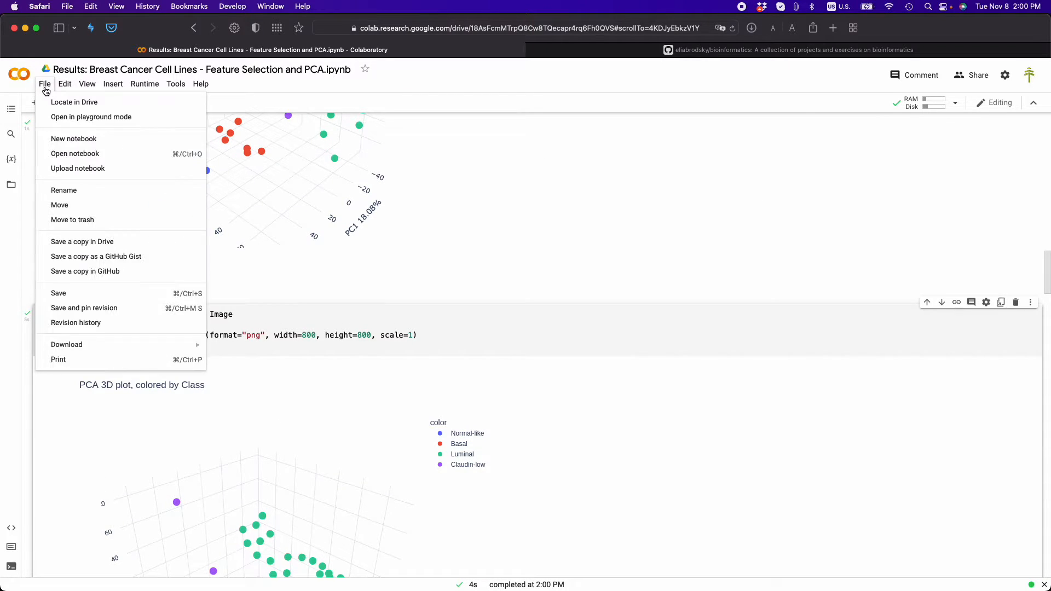
mouse_move(82, 241)
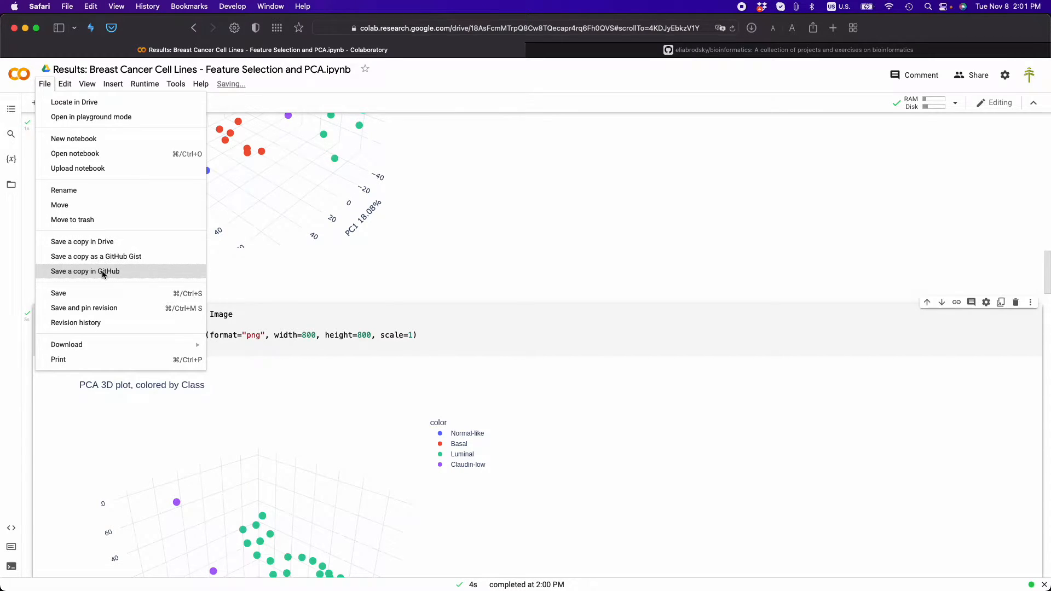
left_click(86, 270)
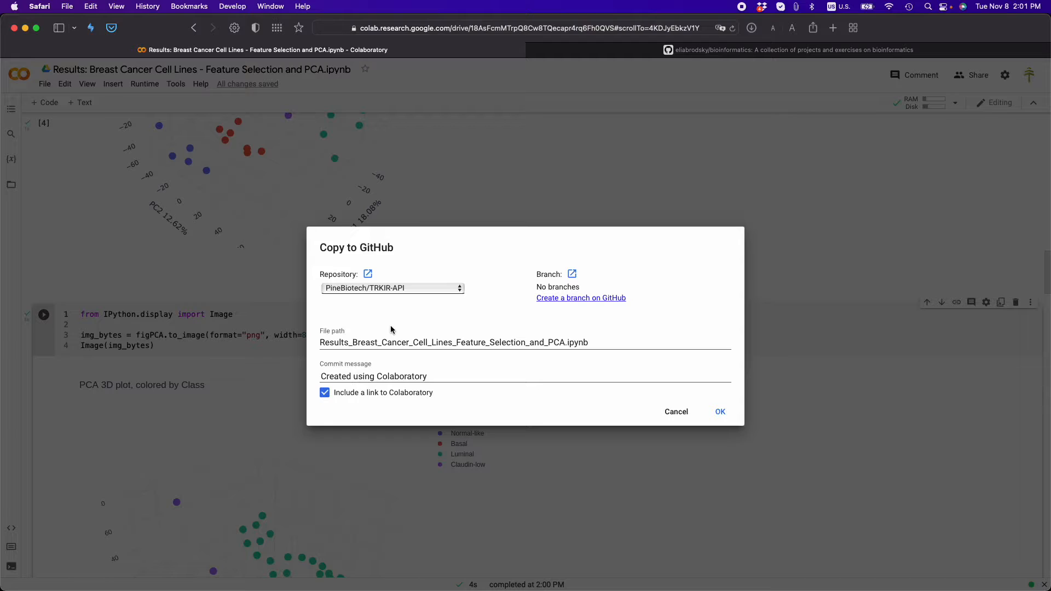
left_click(392, 288)
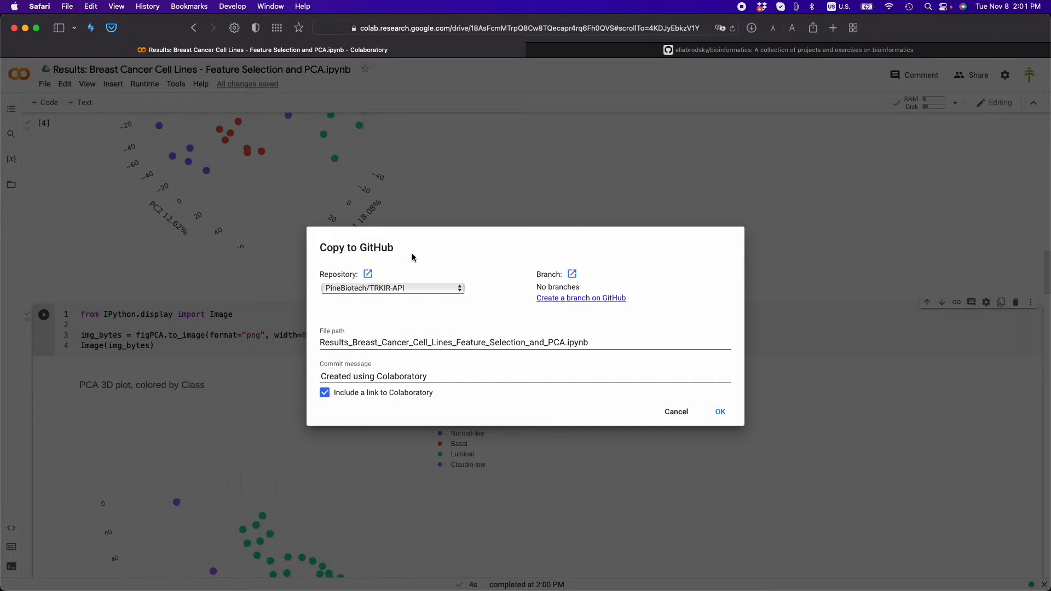
mouse_move(542, 307)
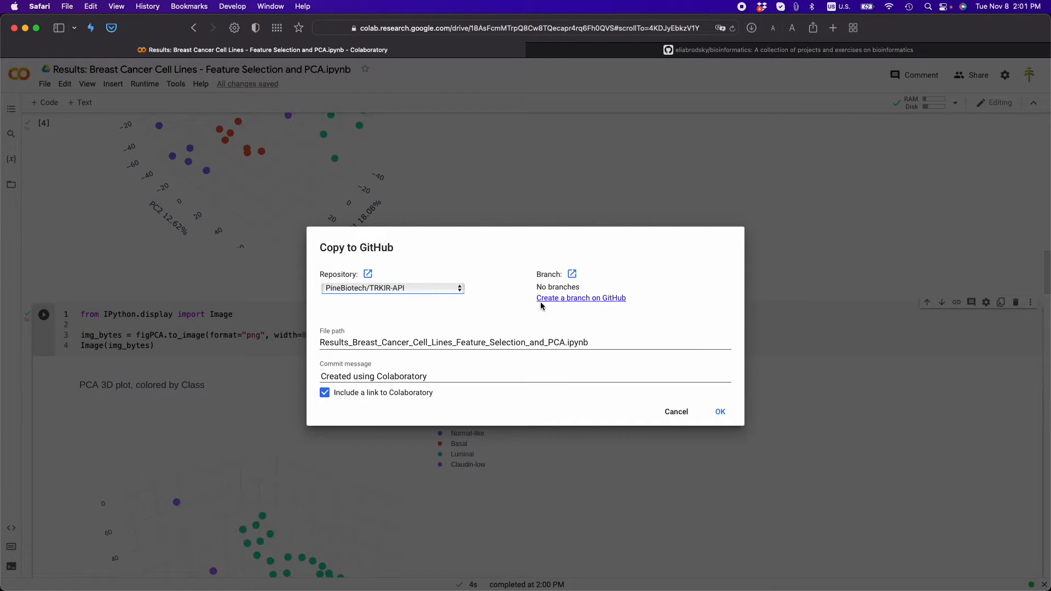
mouse_move(366, 283)
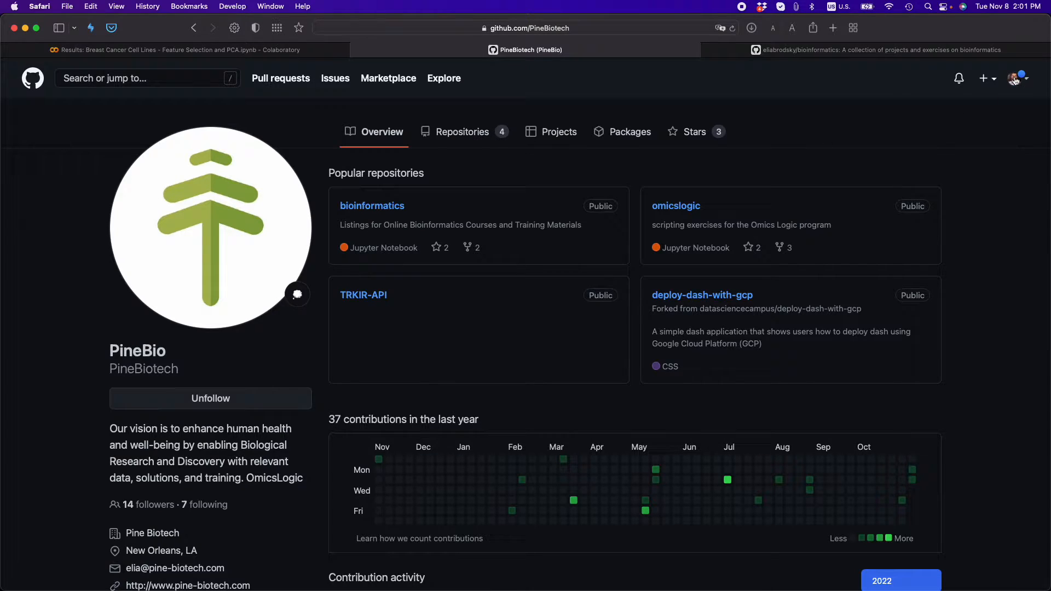
left_click(1016, 78)
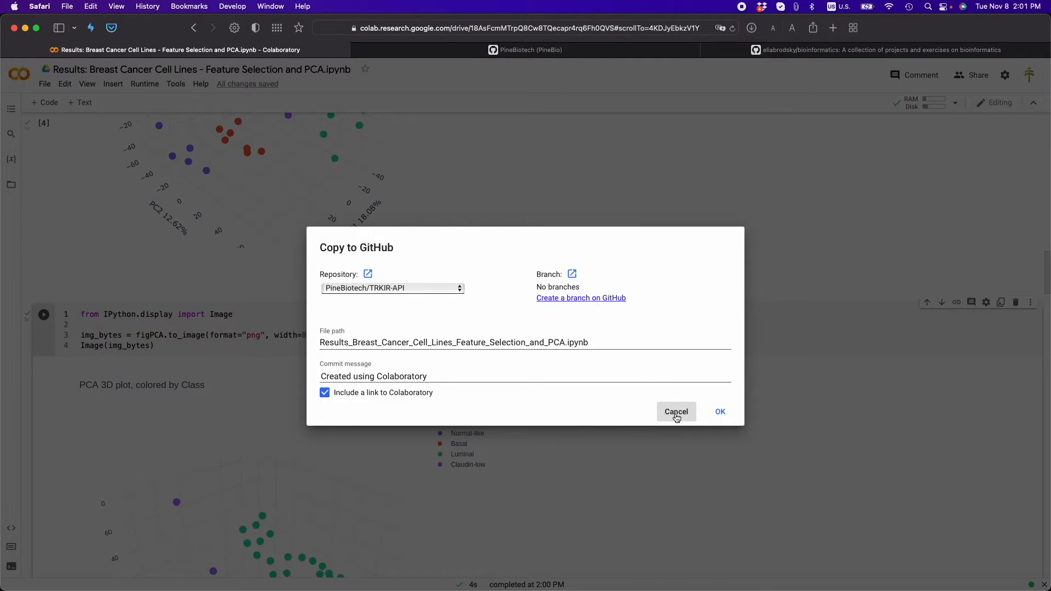
Step: Cancel the GitHub copy, request Drive access to the notebook file, and return to the File menu
left_click(676, 411)
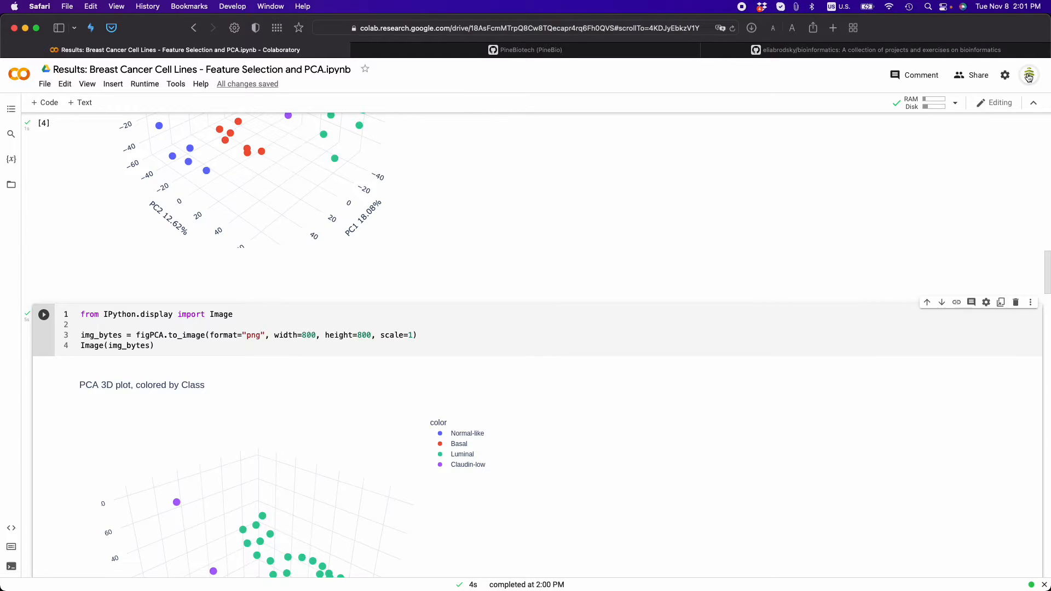
left_click(1029, 75)
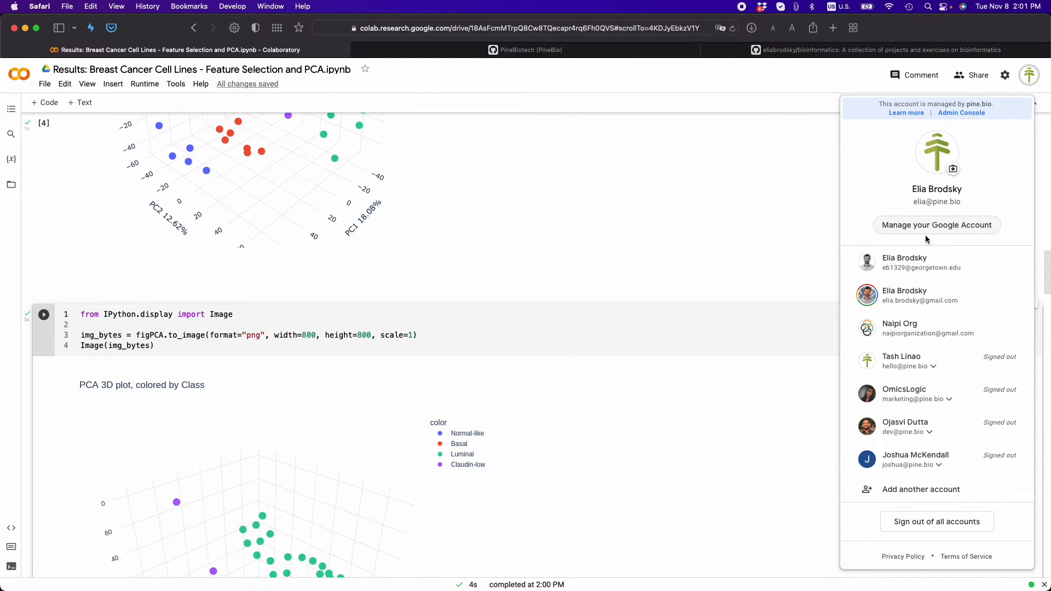
mouse_move(909, 466)
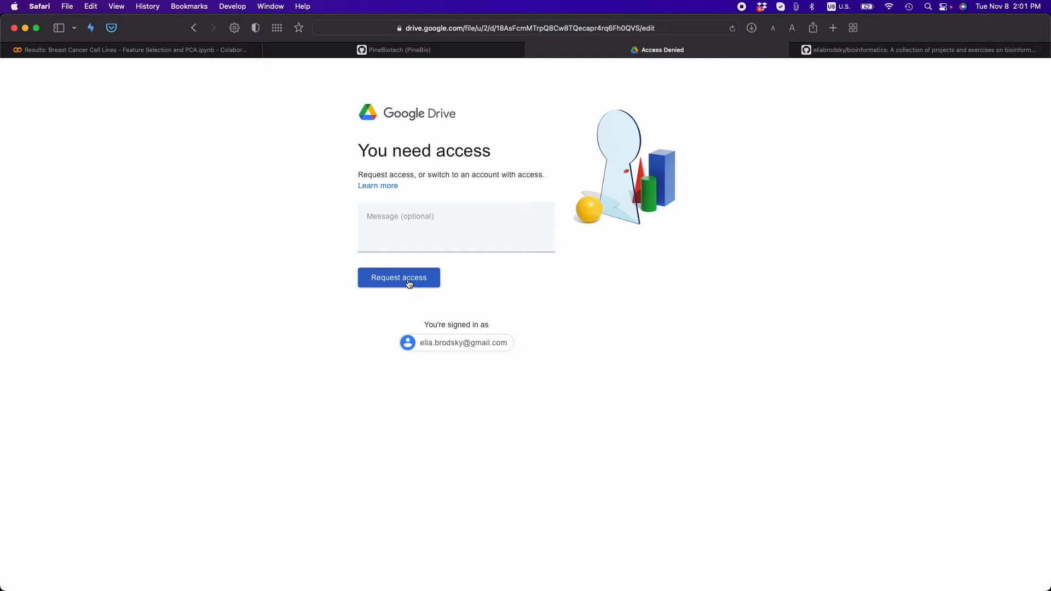
left_click(399, 277)
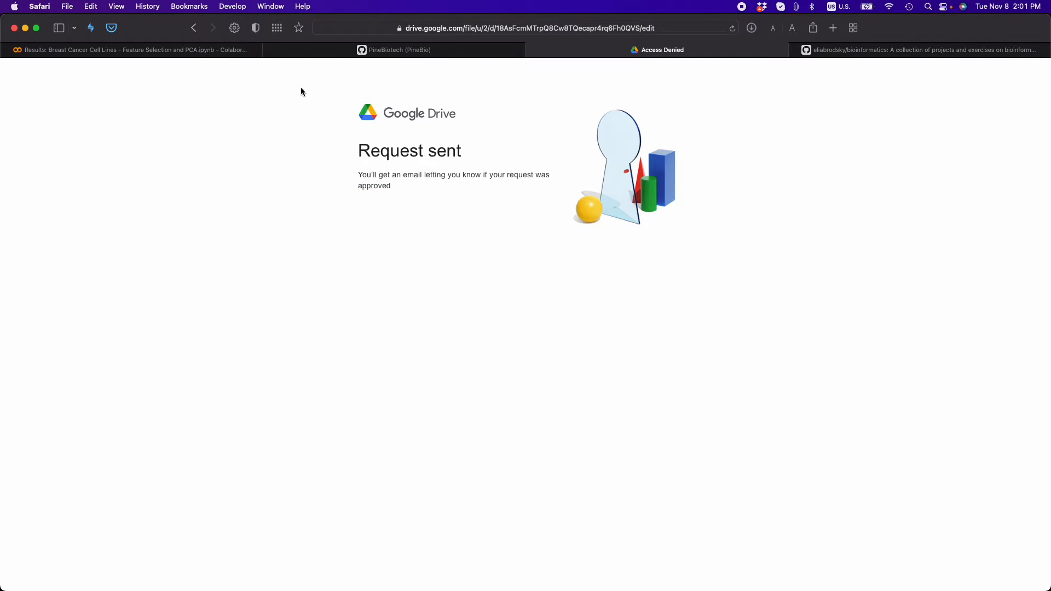
left_click(127, 49)
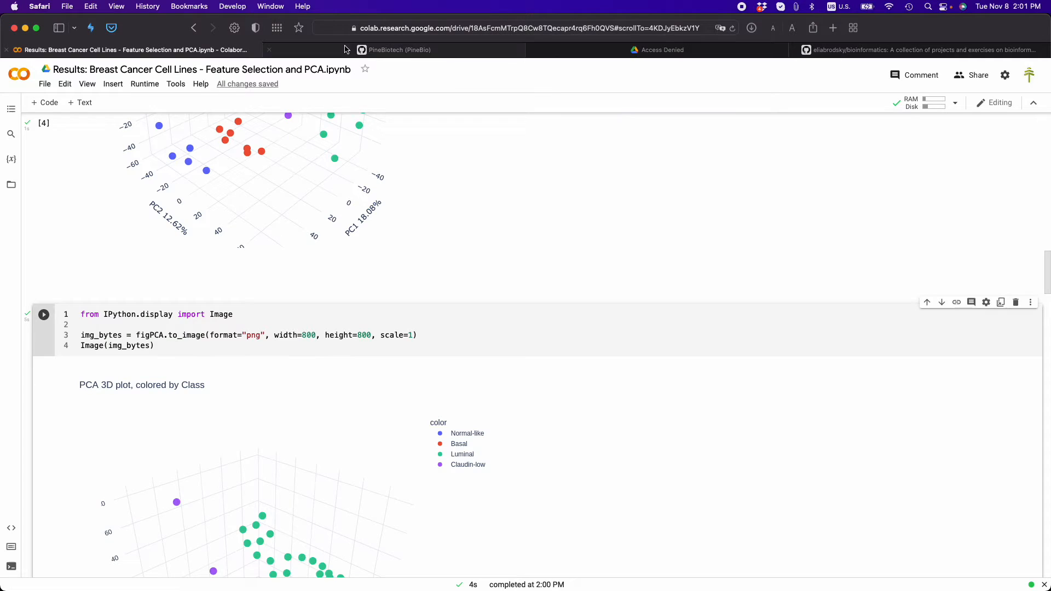
left_click(64, 84)
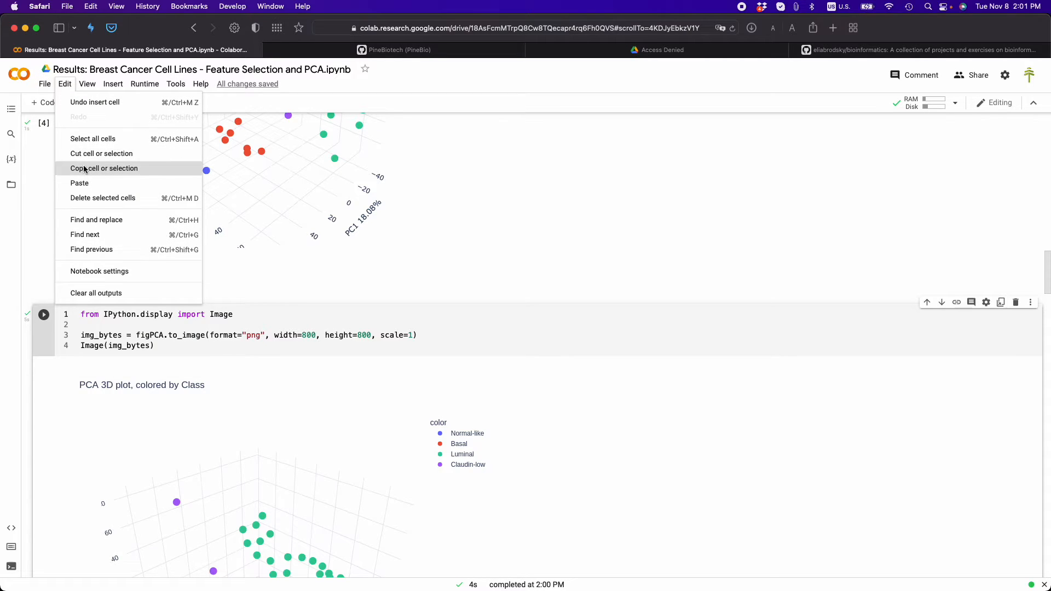
left_click(44, 84)
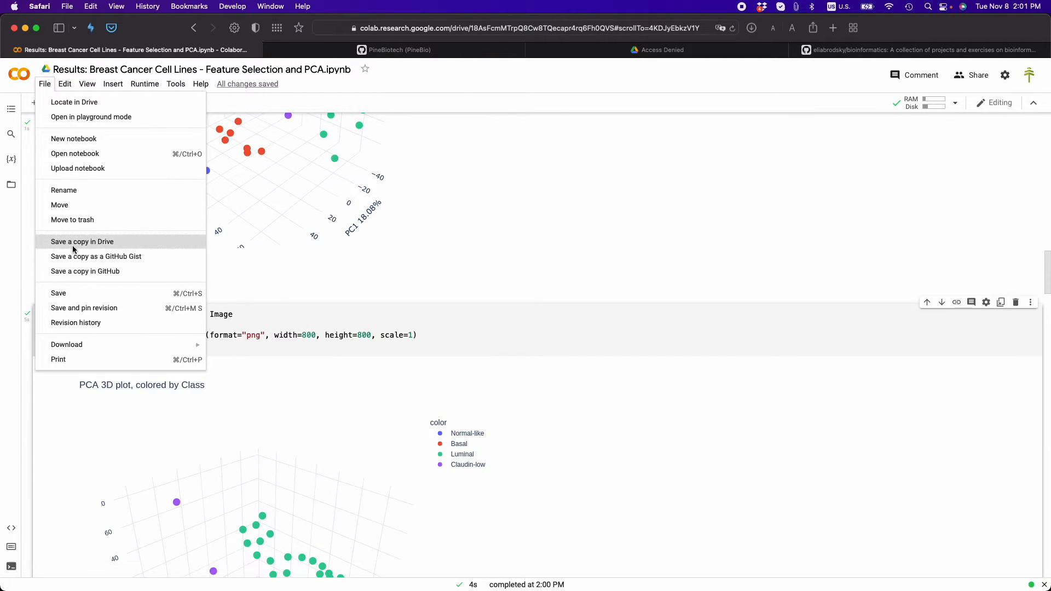
mouse_move(95, 257)
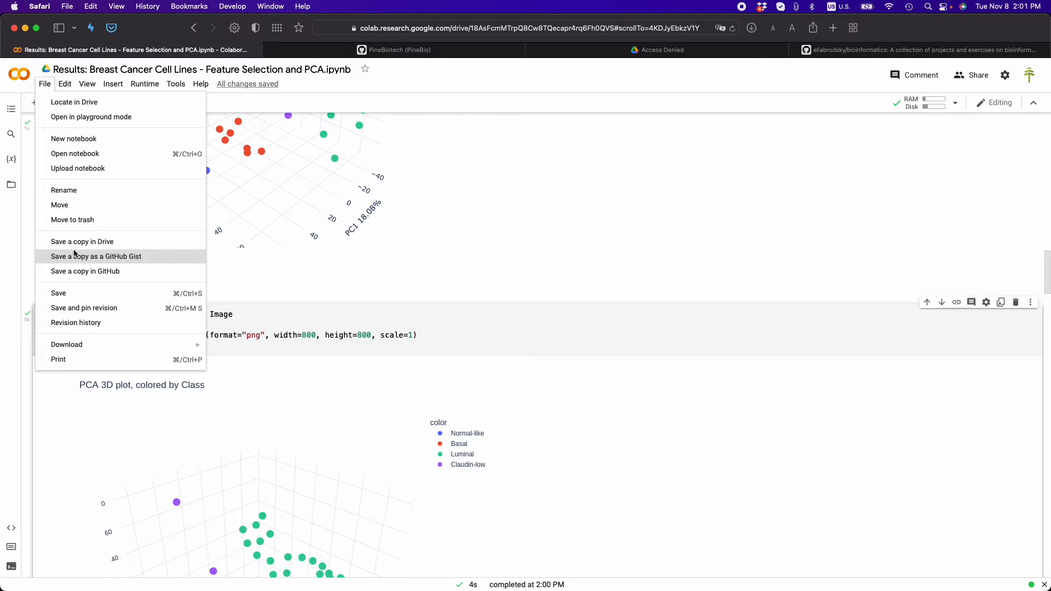
Step: Check the notebook's sharing access and reopen its Drive file with Google Colaboratory
left_click(97, 256)
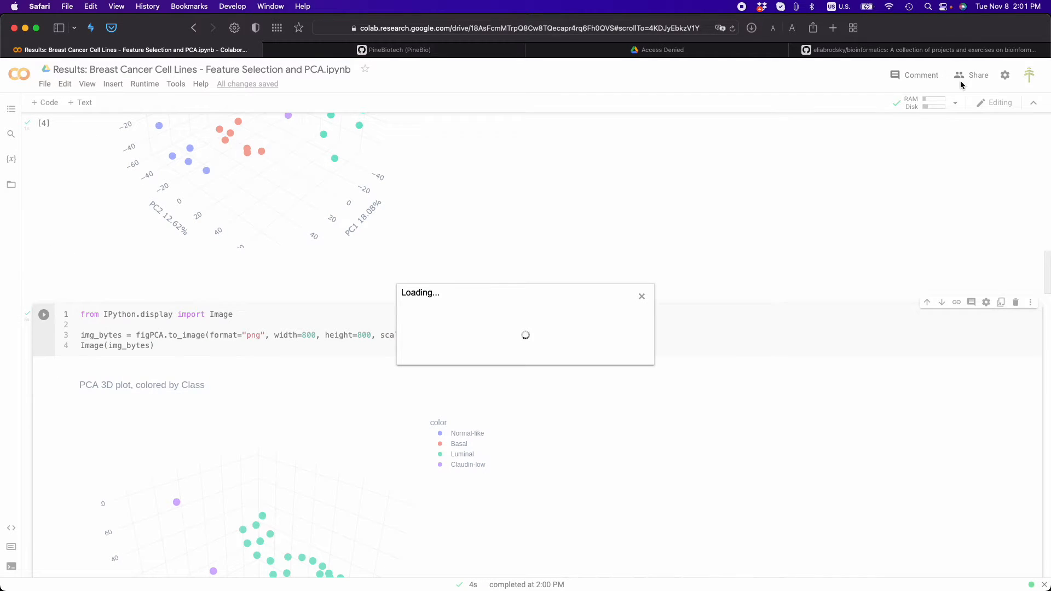
left_click(978, 74)
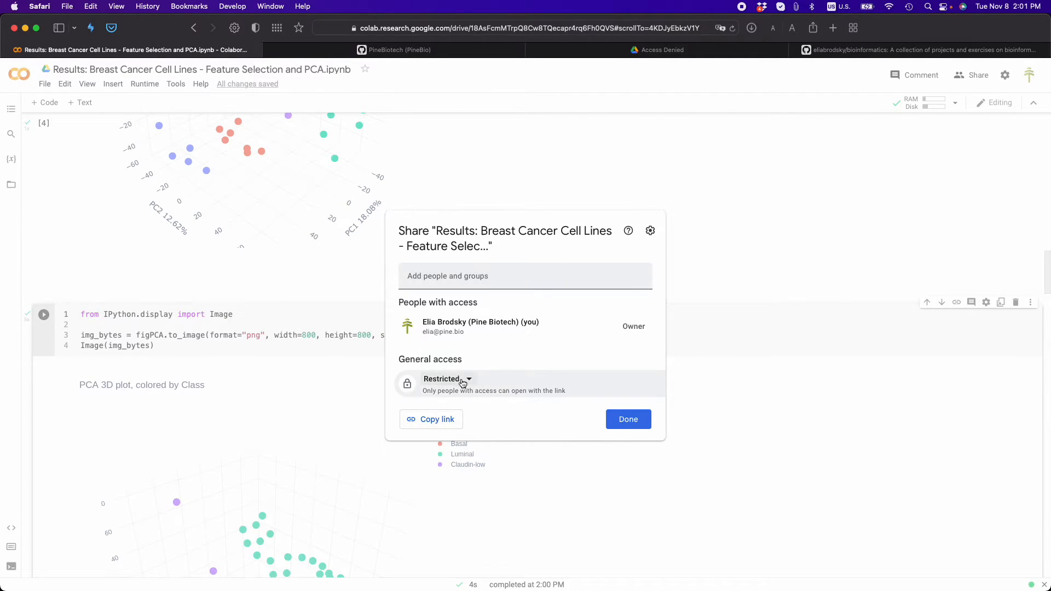
left_click(447, 379)
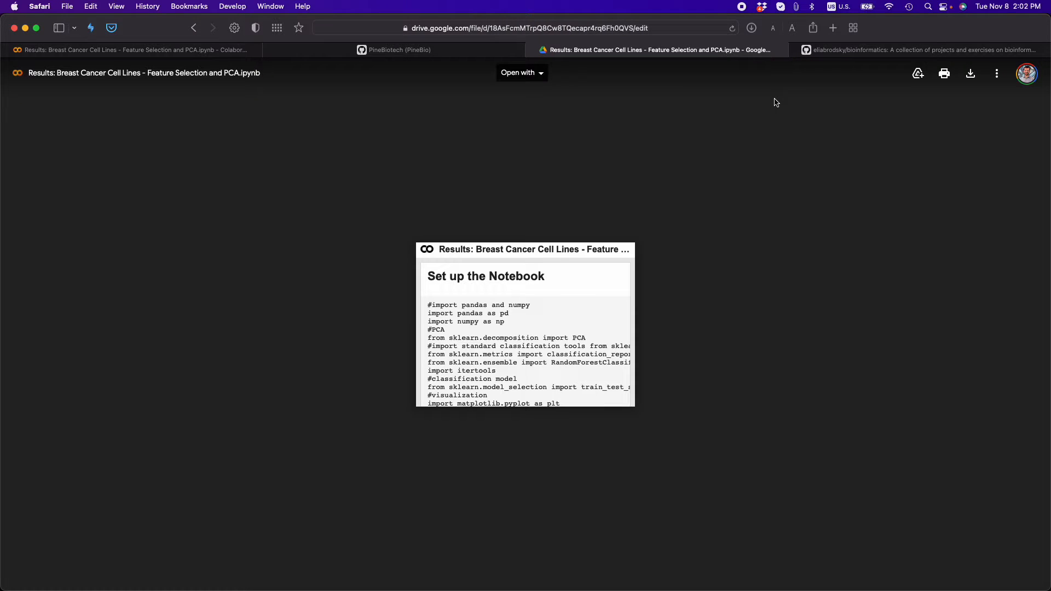
left_click(522, 72)
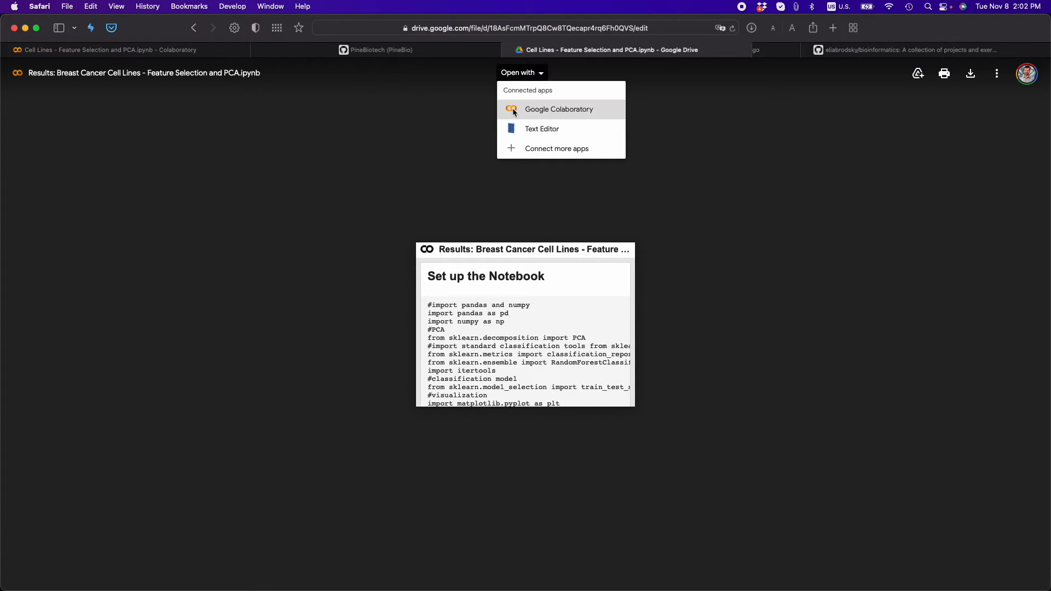
left_click(559, 110)
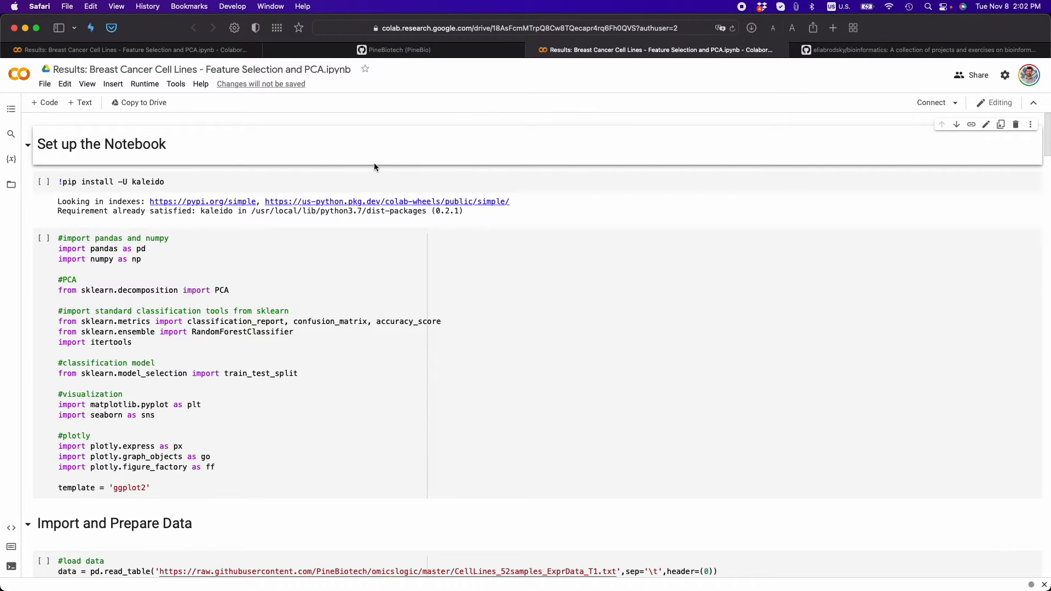
Step: Check the PNG PCA plot, then start Save a copy in GitHub for elliabrodsky/bioinformatics
scroll("down", 3)
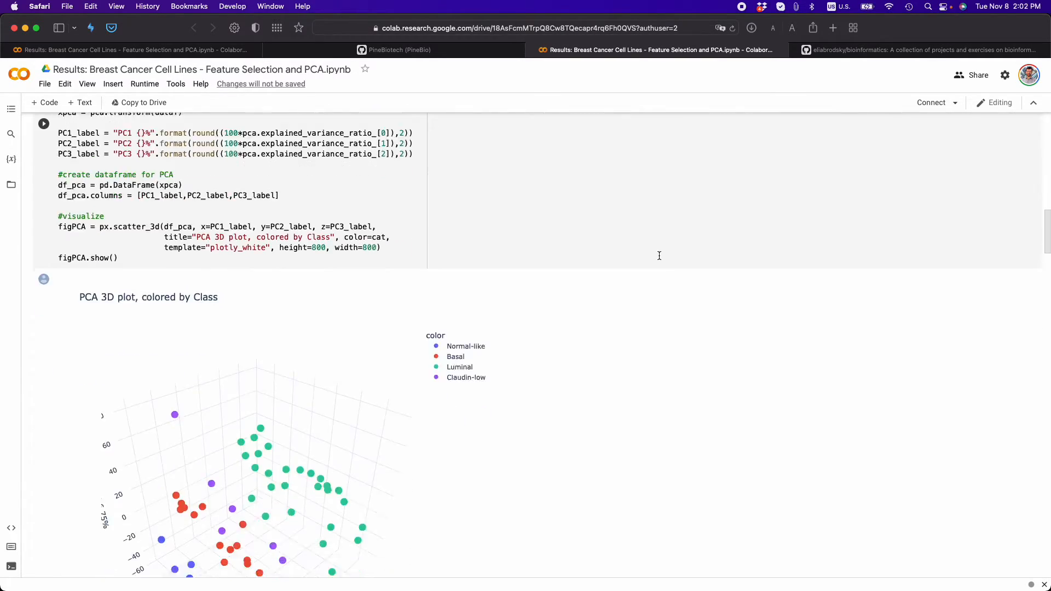
scroll("down", 3)
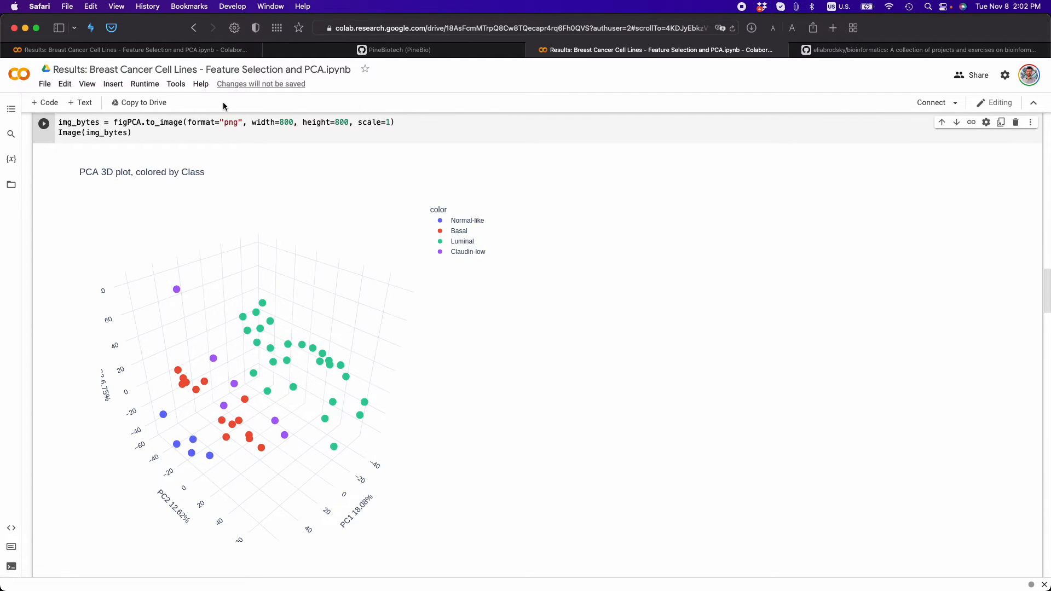
left_click(44, 84)
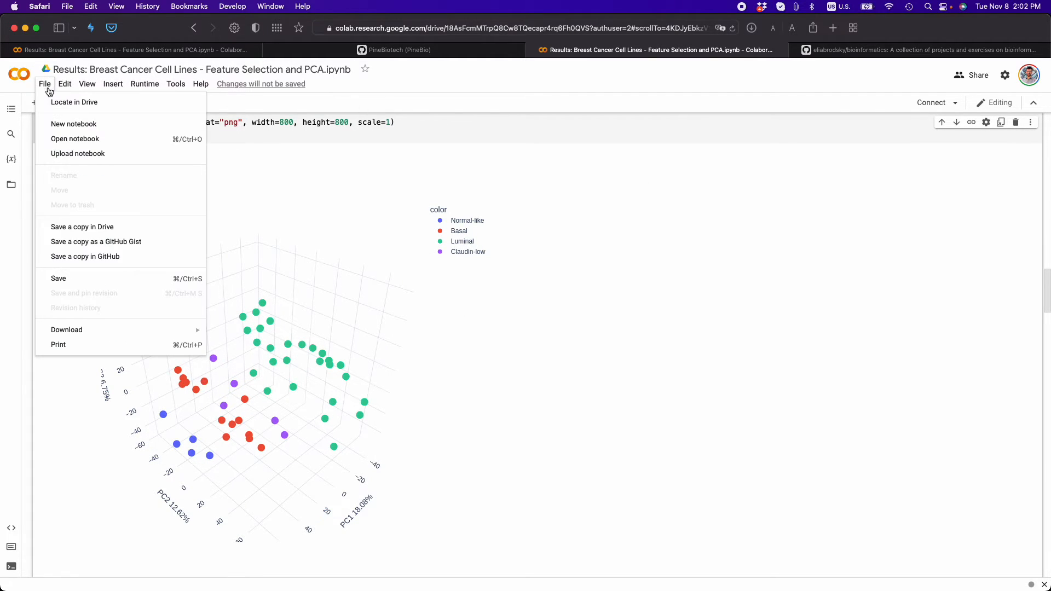
left_click(86, 257)
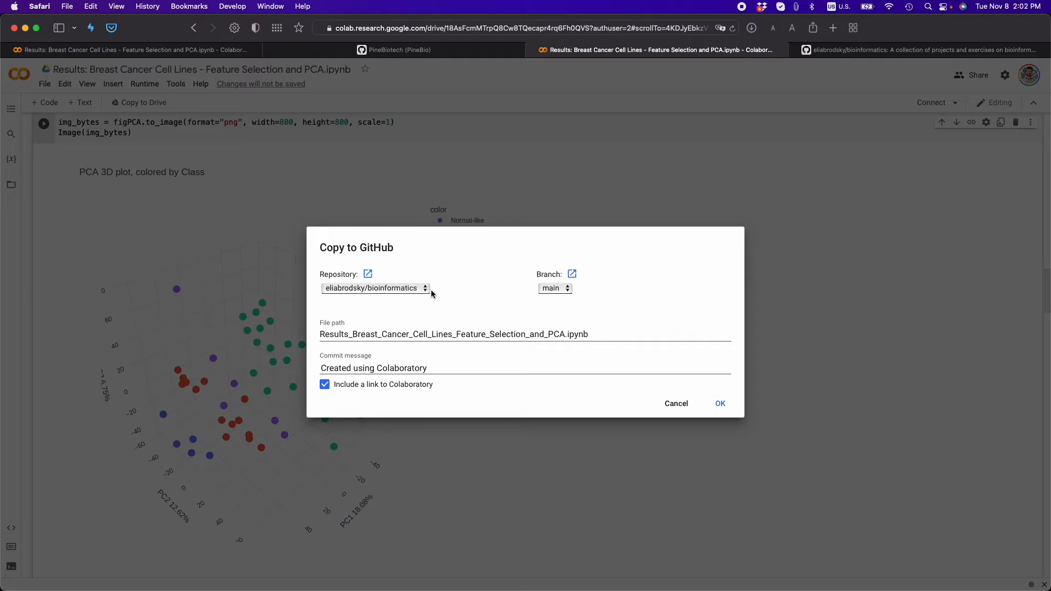
mouse_move(365, 334)
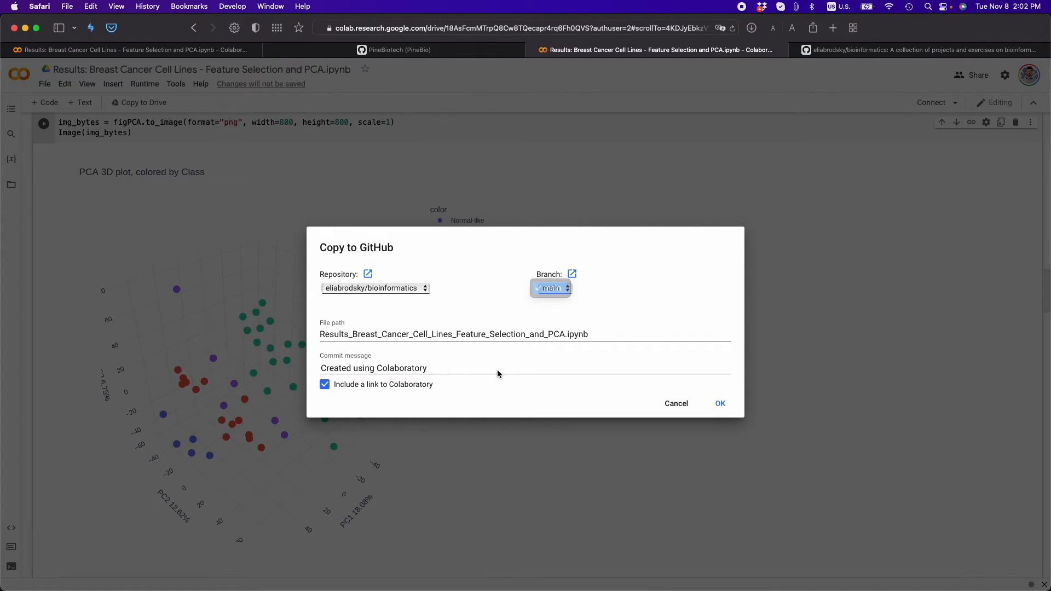
Step: Confirm the copy to bioinformatics on branch main with the default path and commit message
left_click(721, 403)
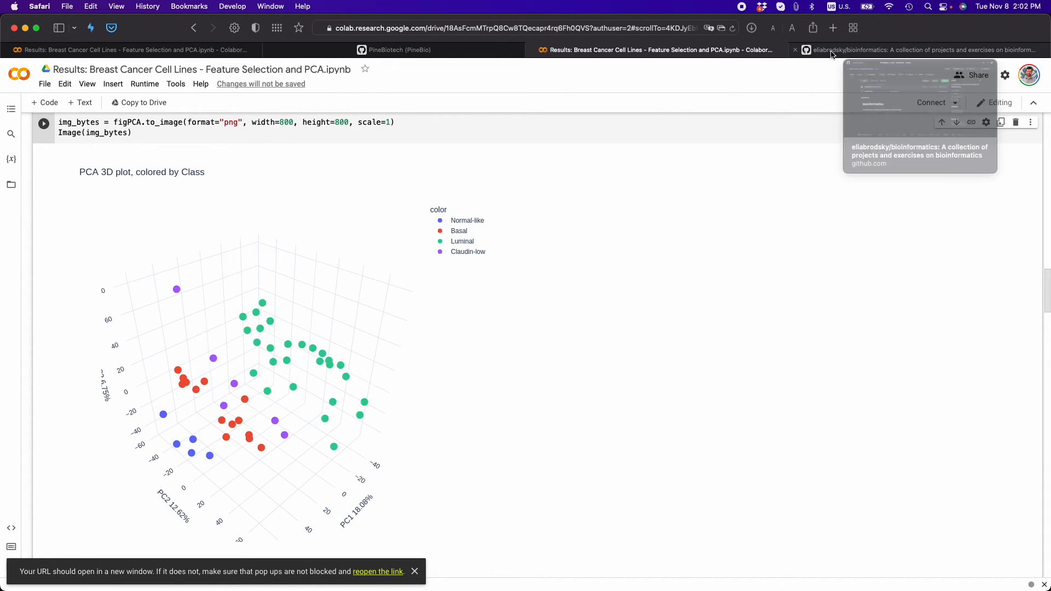
Step: View the committed Results_Breast_Cancer_Cell_Lines_Feature_Selection_and_PCA.ipynb in the GitHub repository
left_click(919, 49)
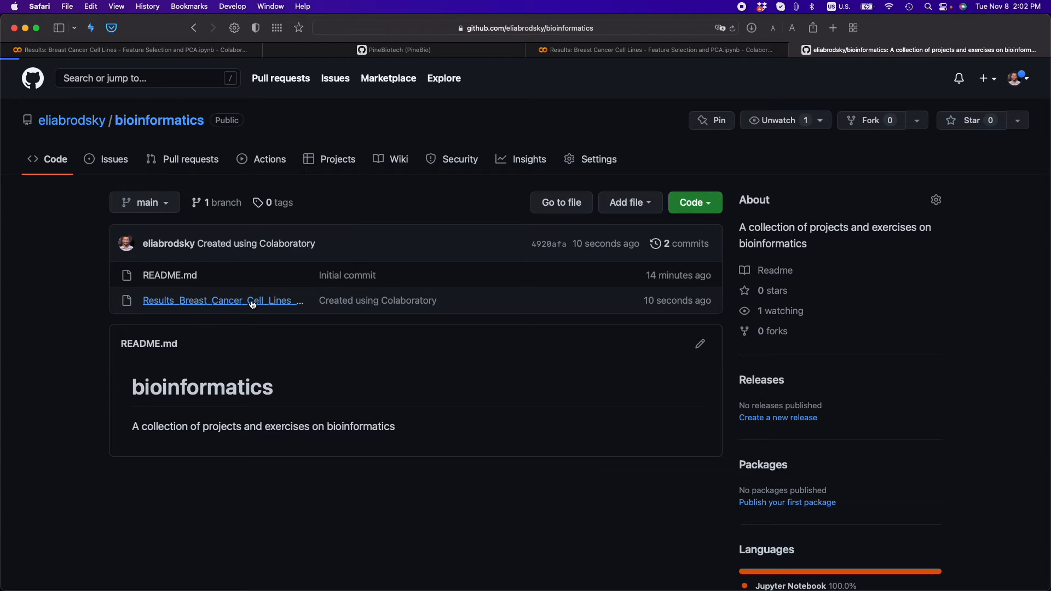
left_click(222, 300)
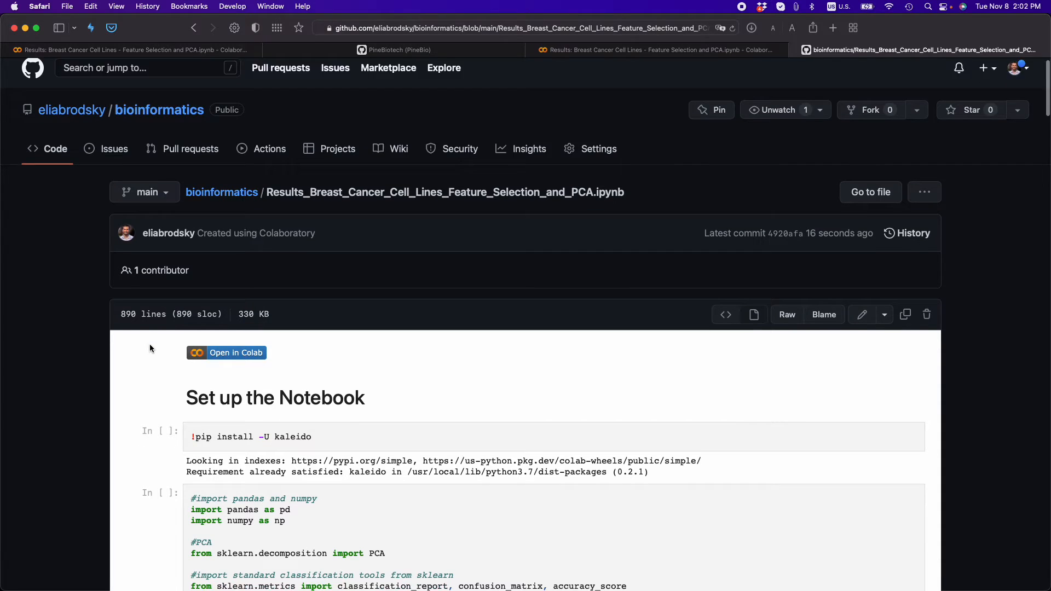
scroll("down", 3)
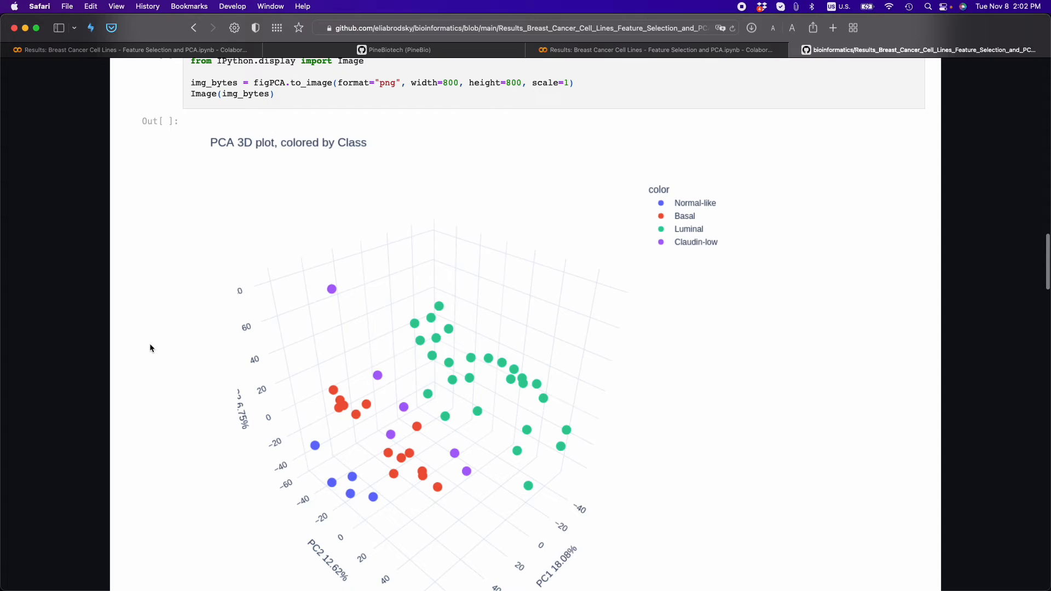
scroll("down", 3)
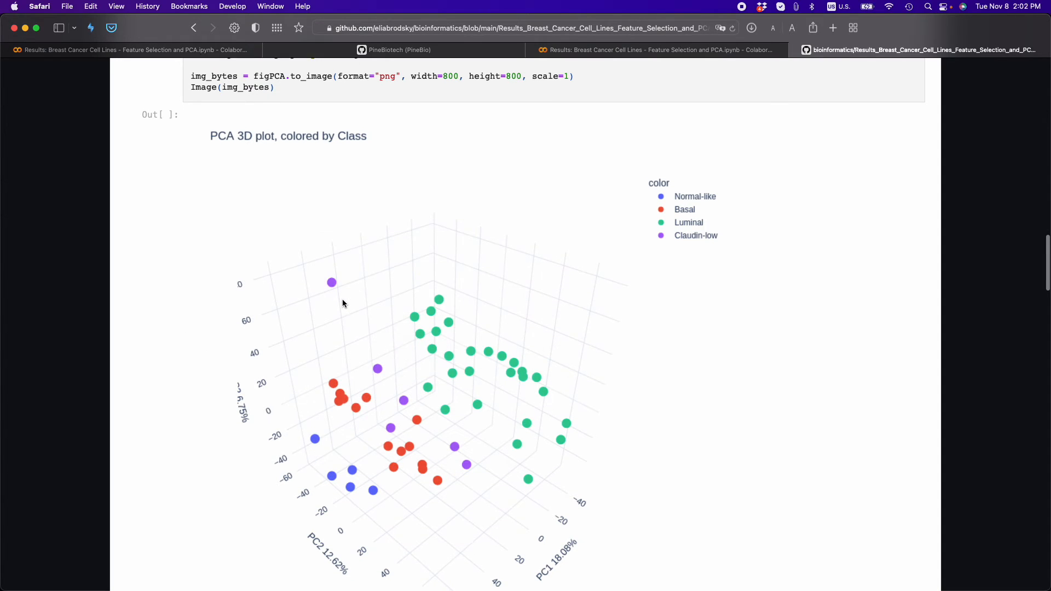
scroll("down", 3)
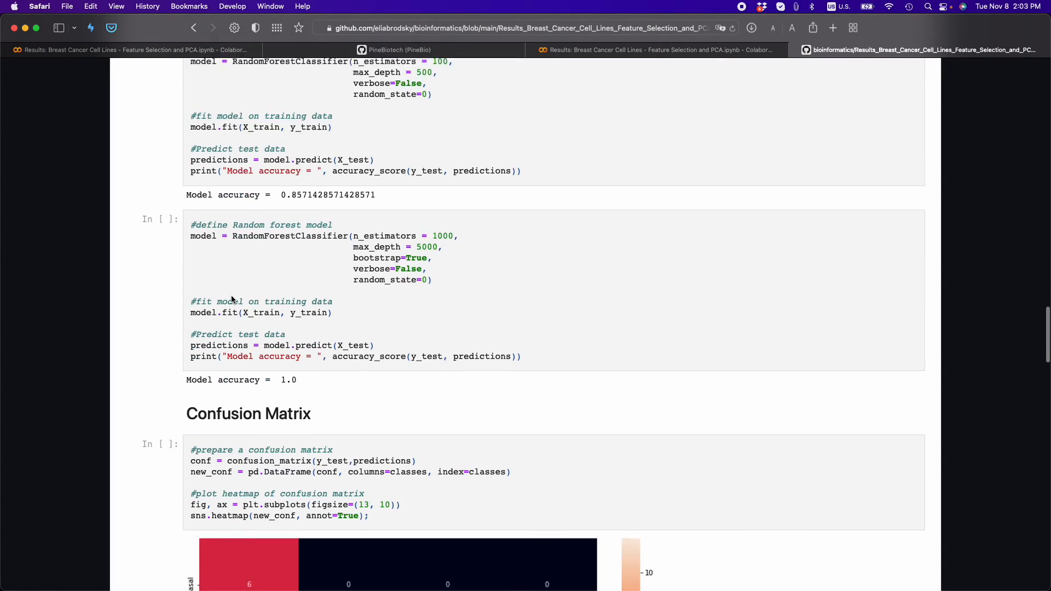
scroll("down", 3)
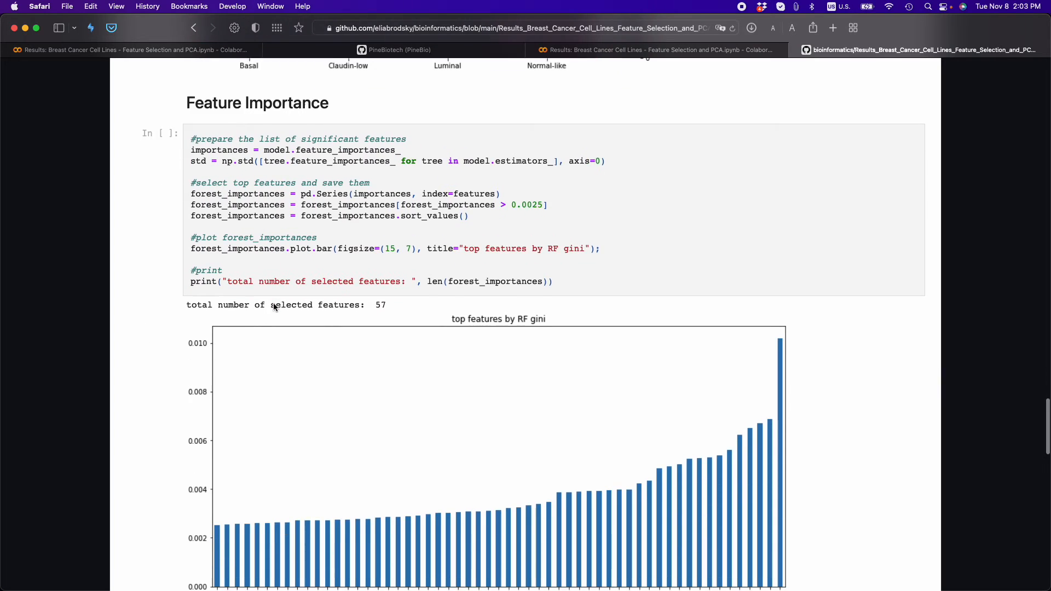
scroll("down", 3)
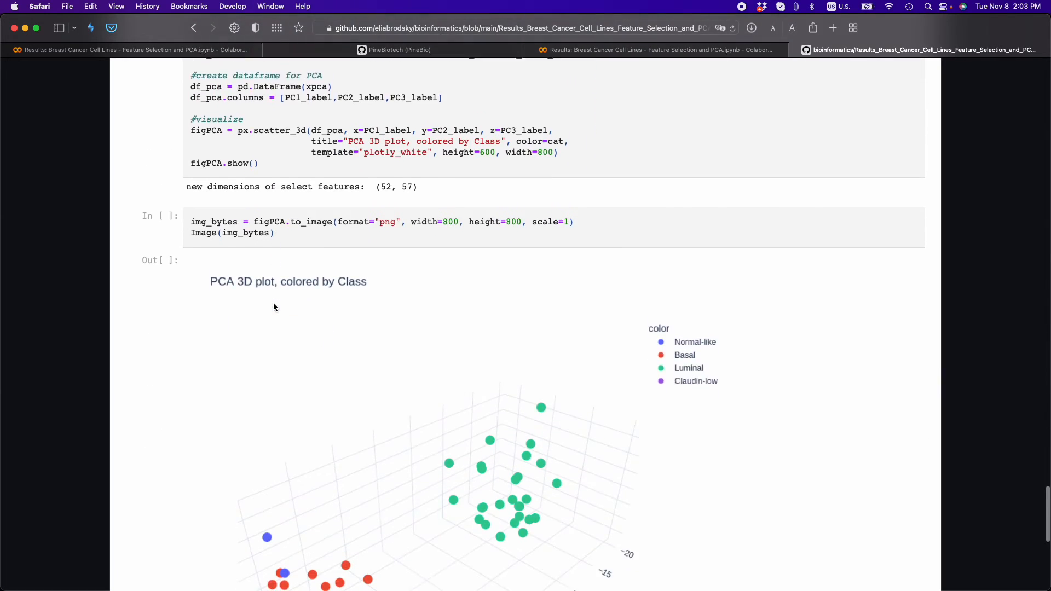
scroll("down", 3)
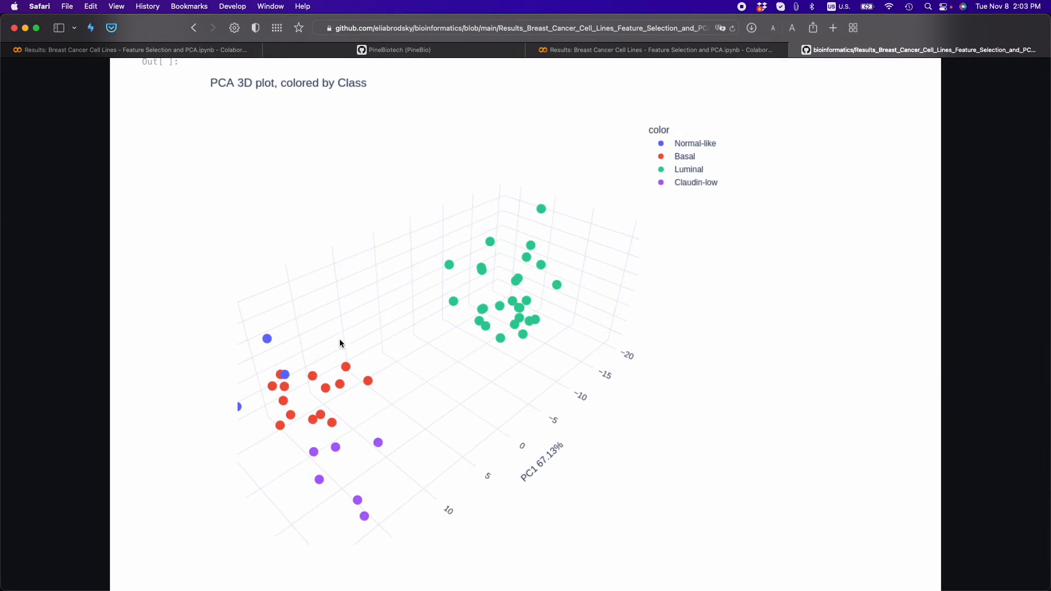
scroll("down", 3)
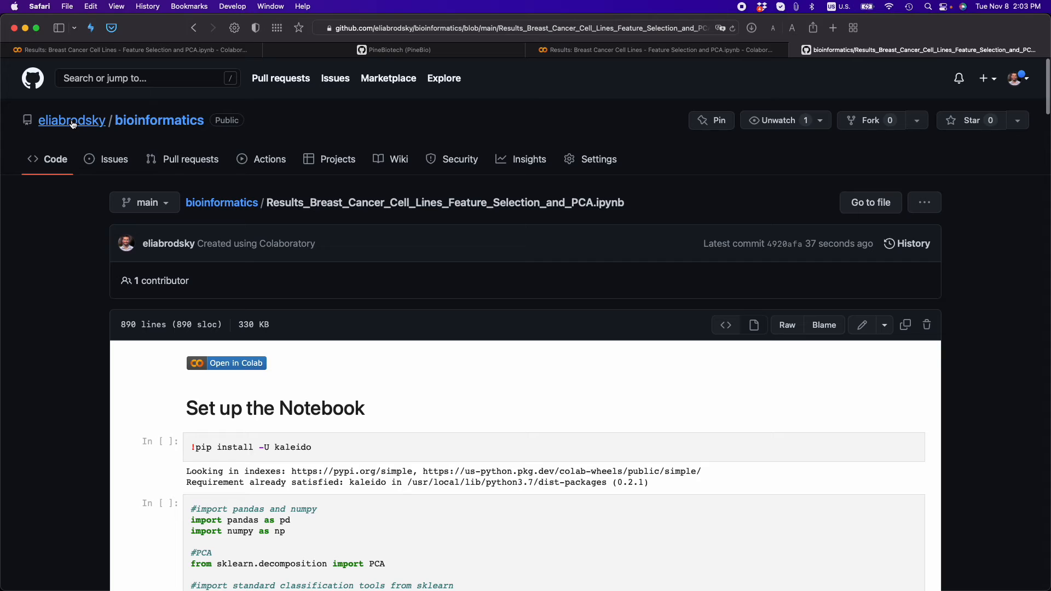
Step: Go to the account profile and list its repositories, with bioinformatics updated a minute ago
left_click(72, 121)
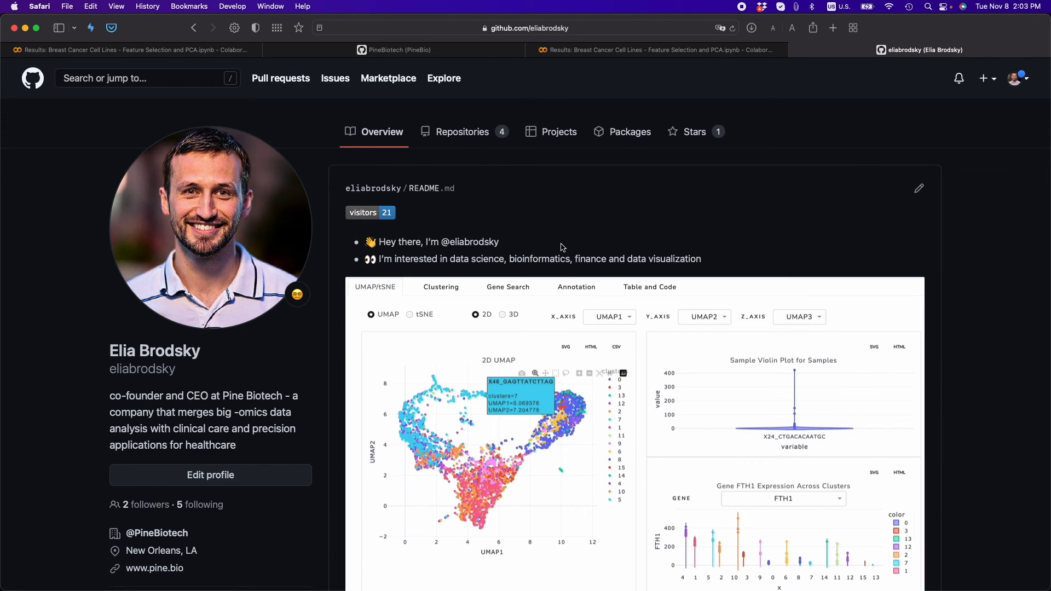
left_click(463, 131)
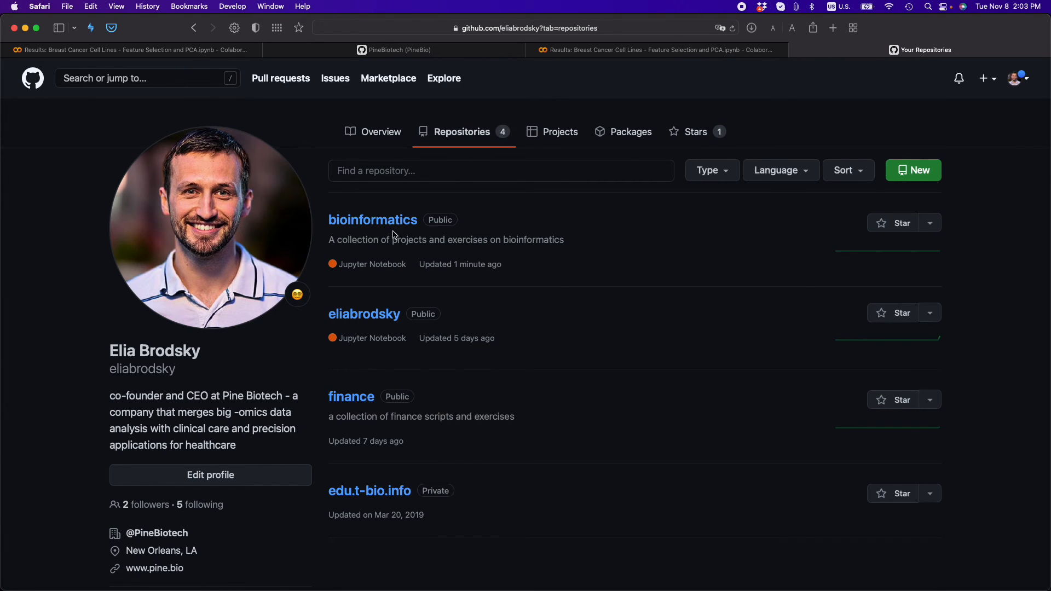
mouse_move(413, 316)
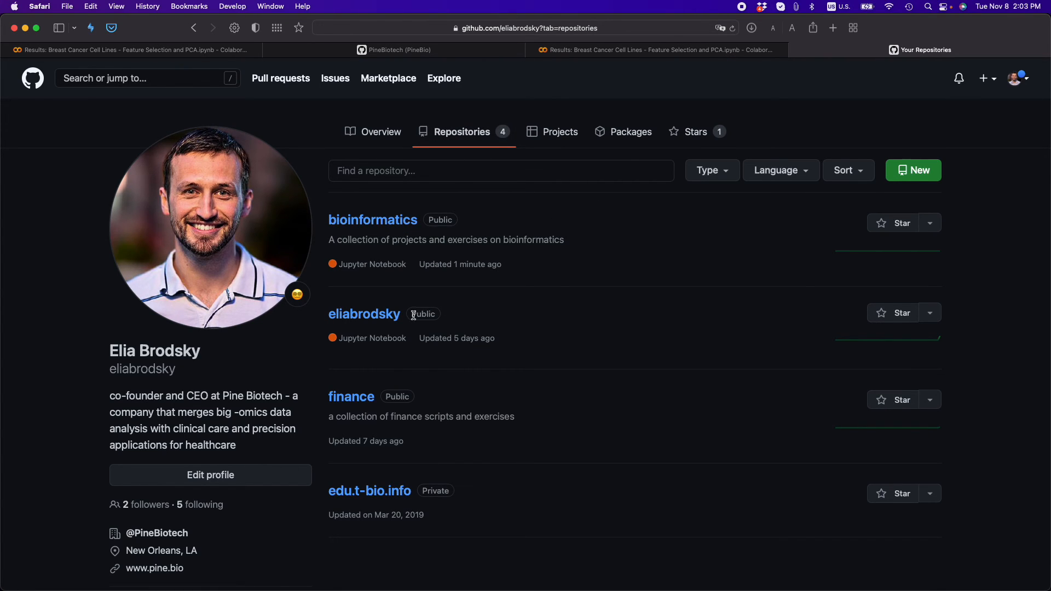
mouse_move(446, 303)
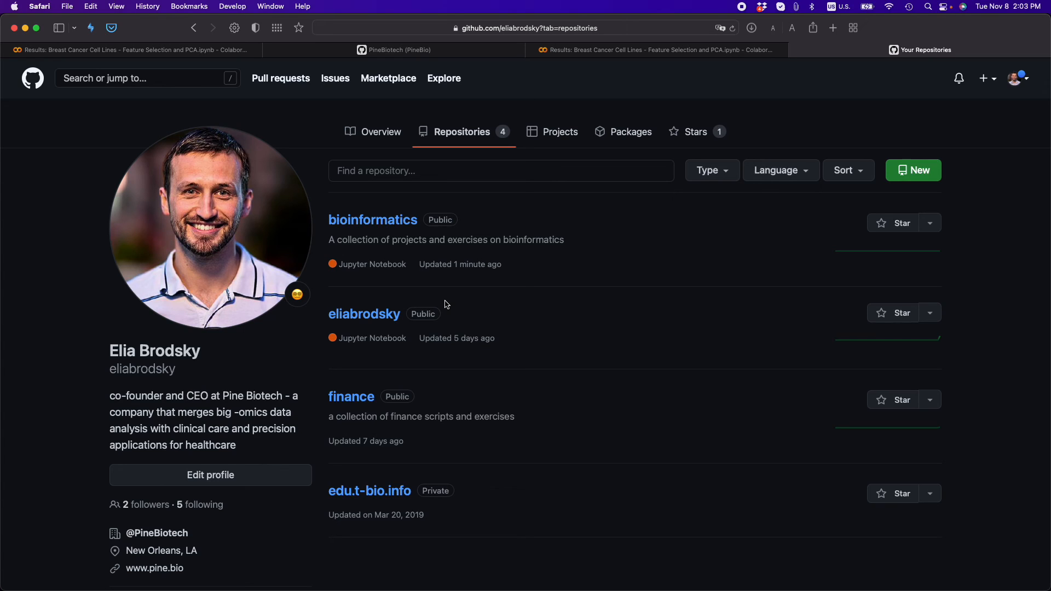
mouse_move(373, 220)
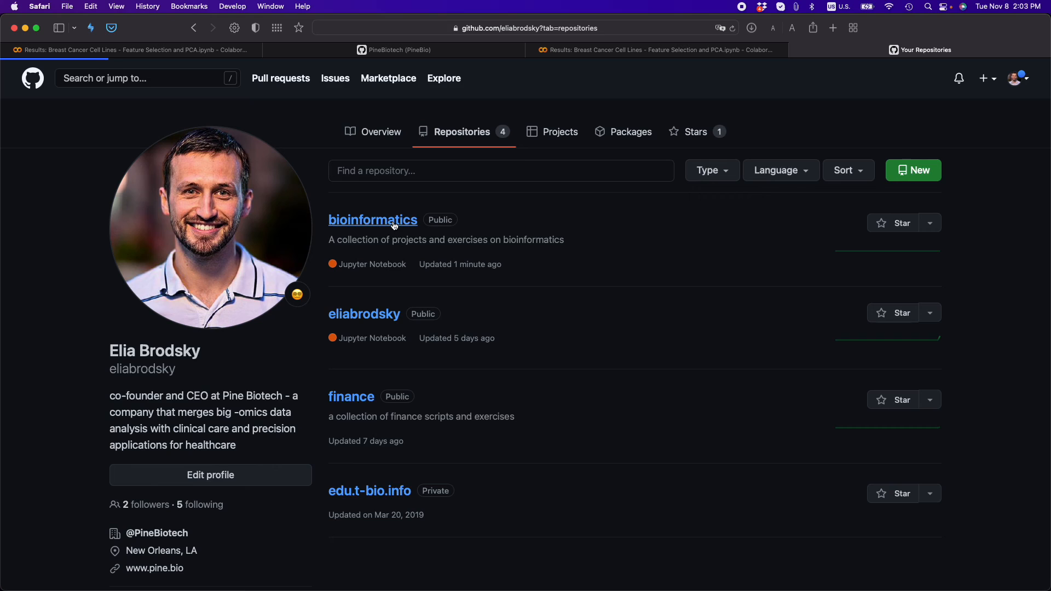
Step: View the bioinformatics repository listing the README and the committed notebook
left_click(372, 220)
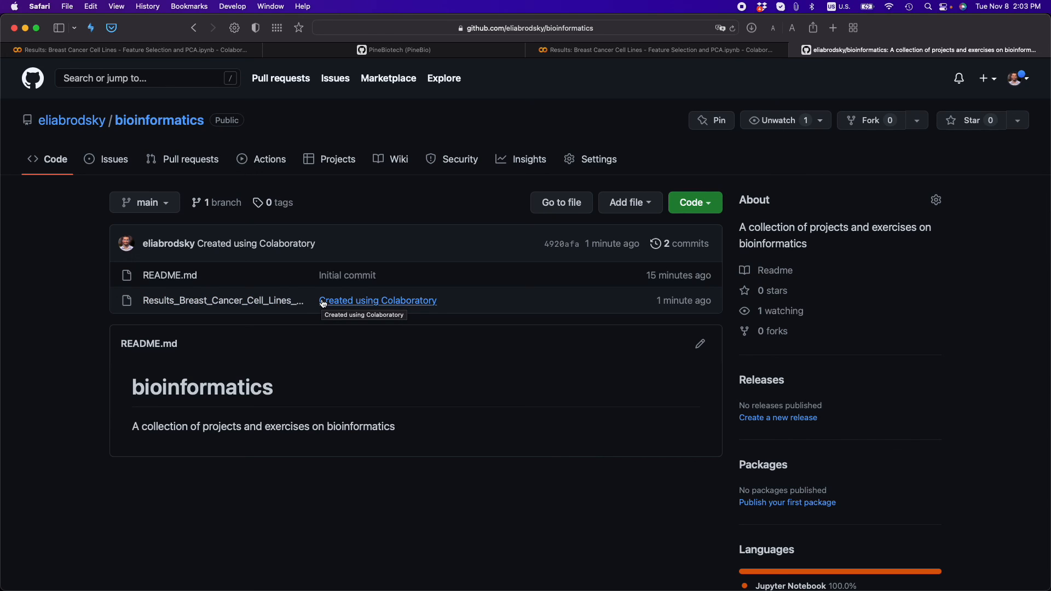
mouse_move(511, 262)
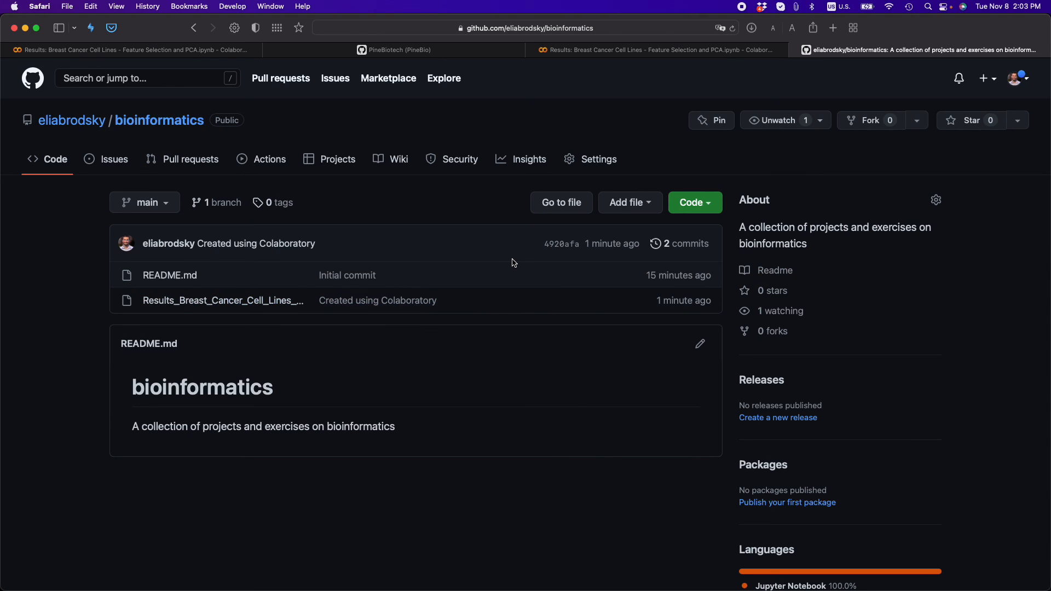